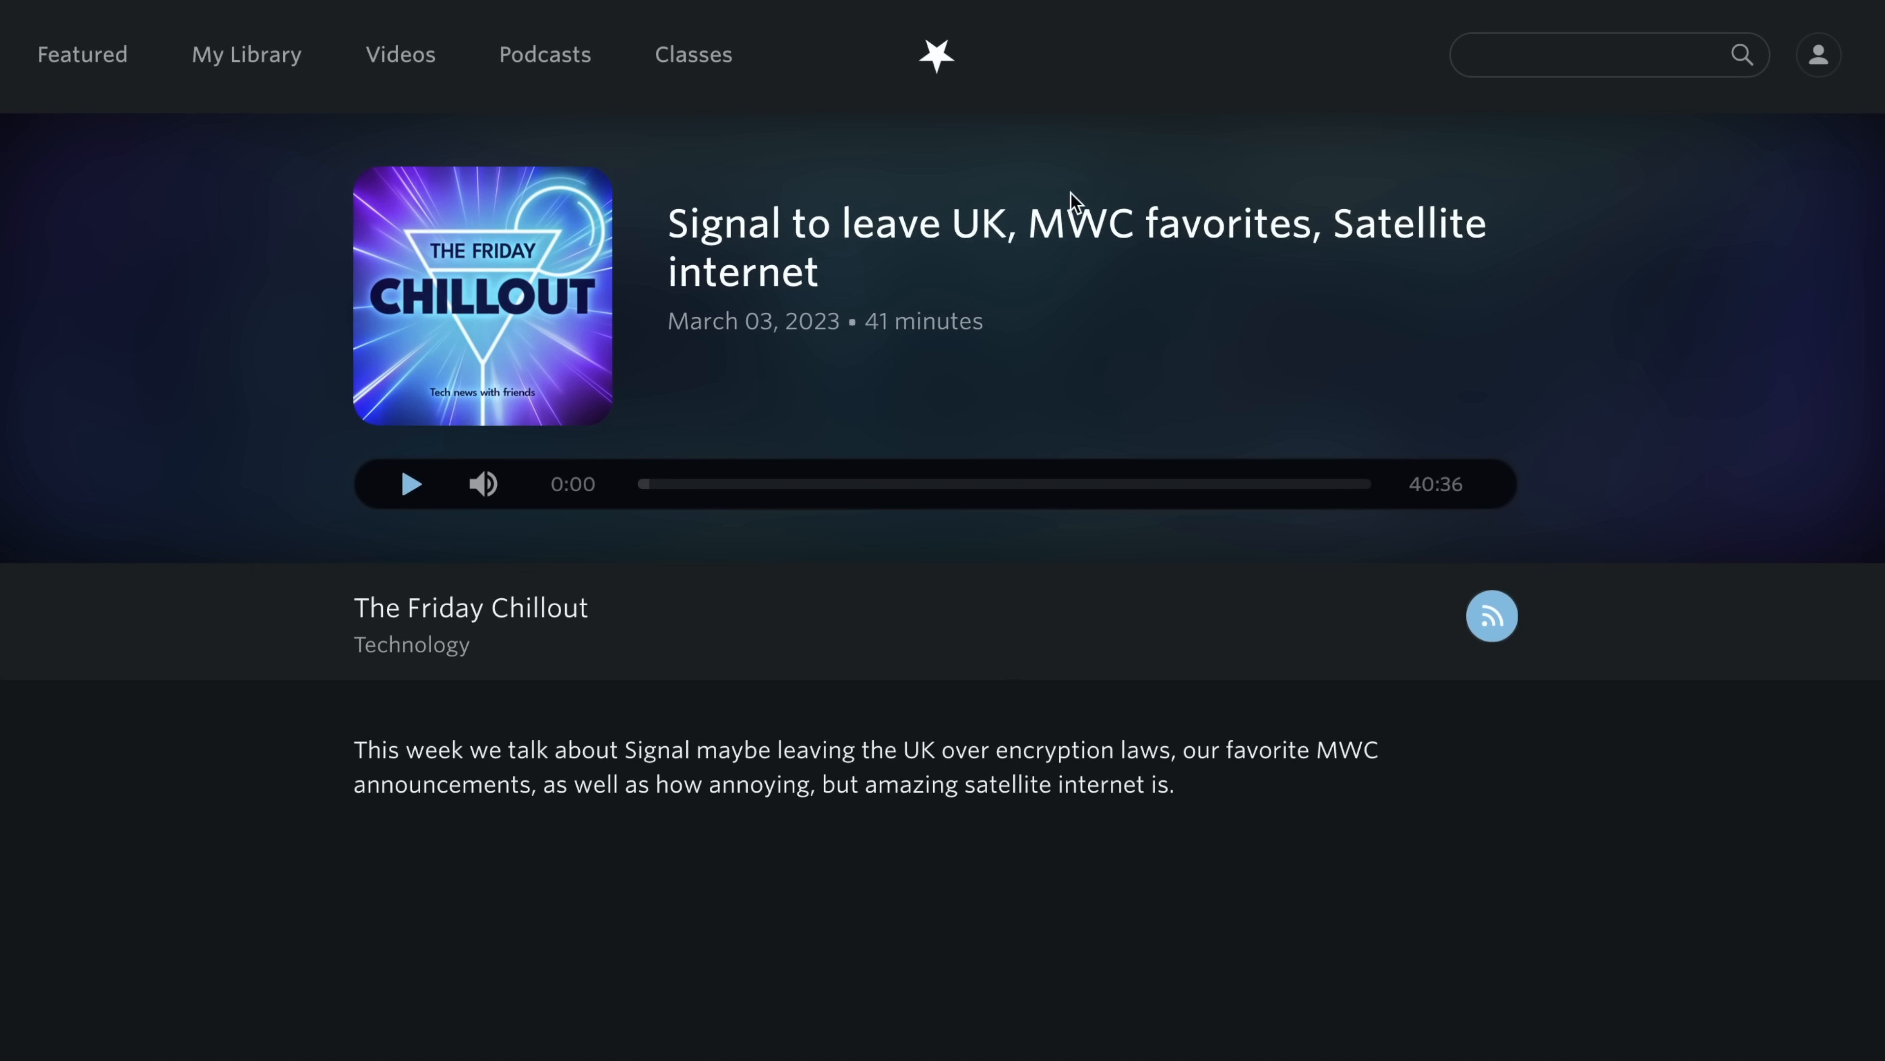
# - Start playback of the Friday Chillout episode about Signal leaving the UK
pyautogui.click(408, 483)
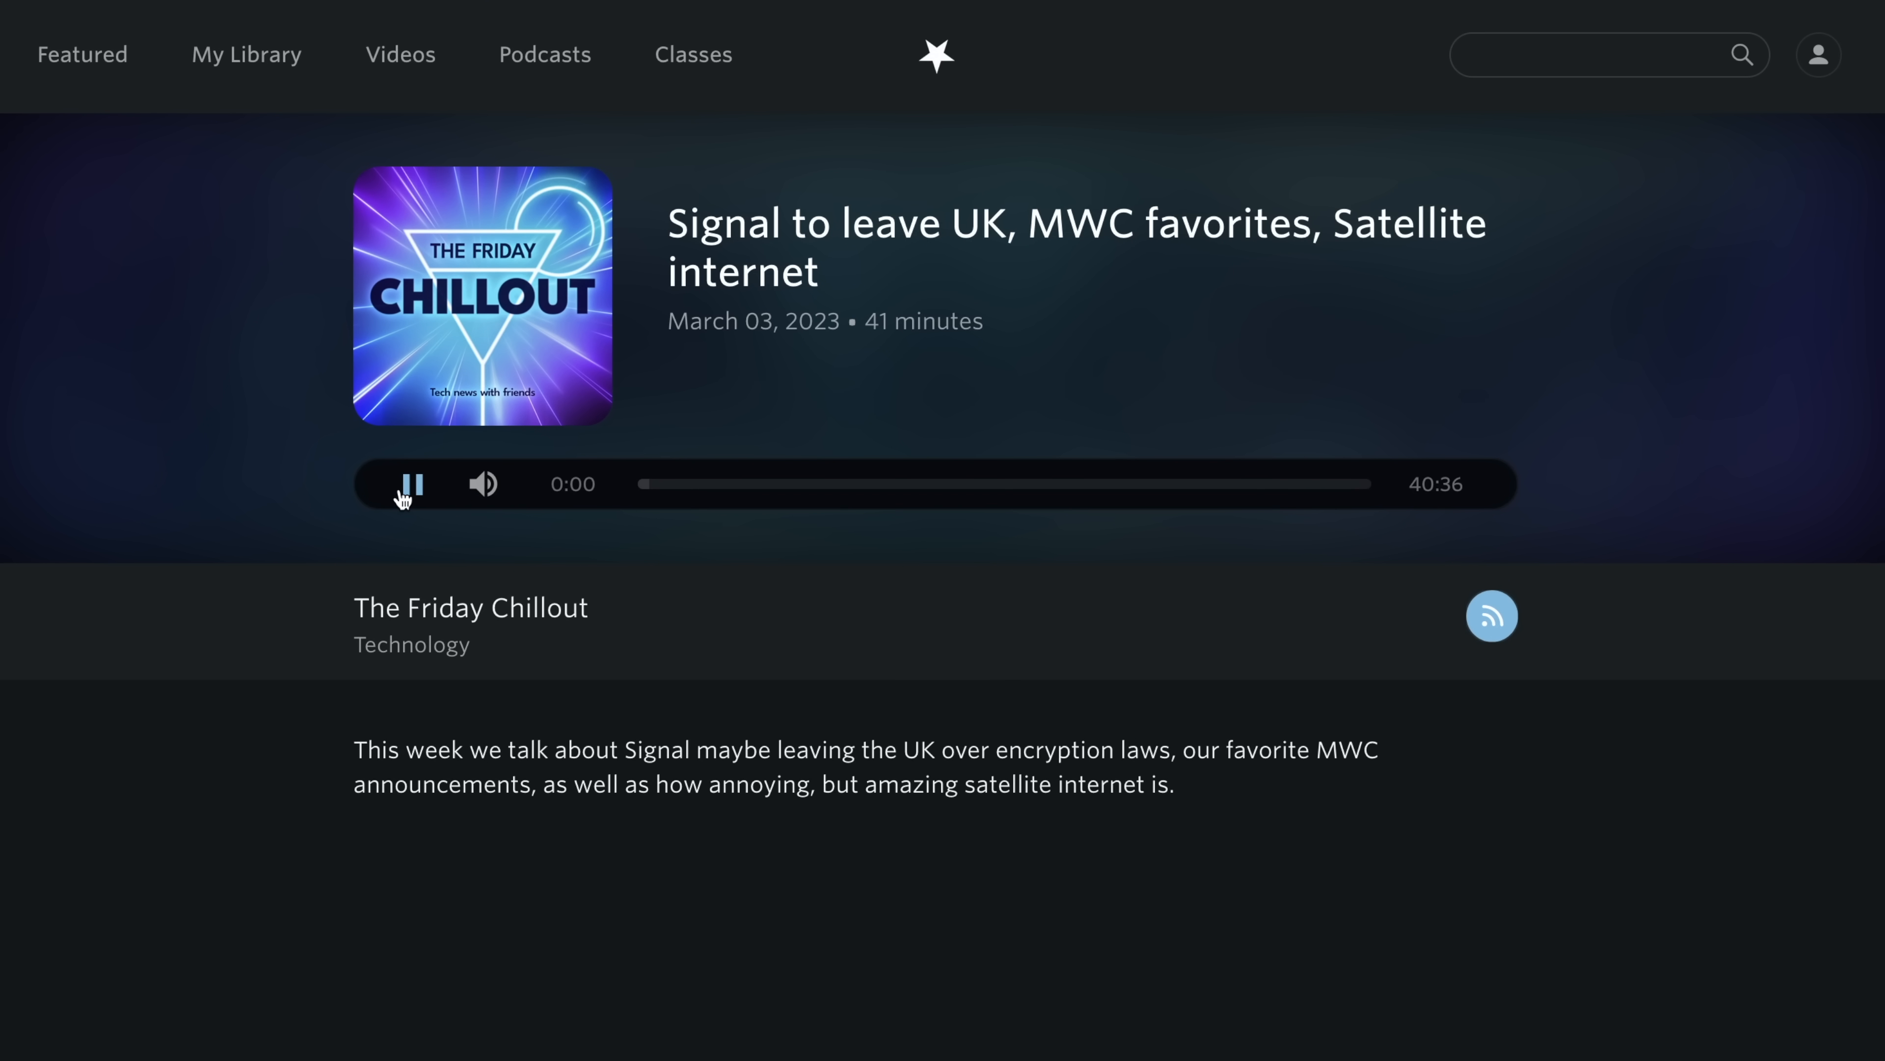
pyautogui.click(409, 483)
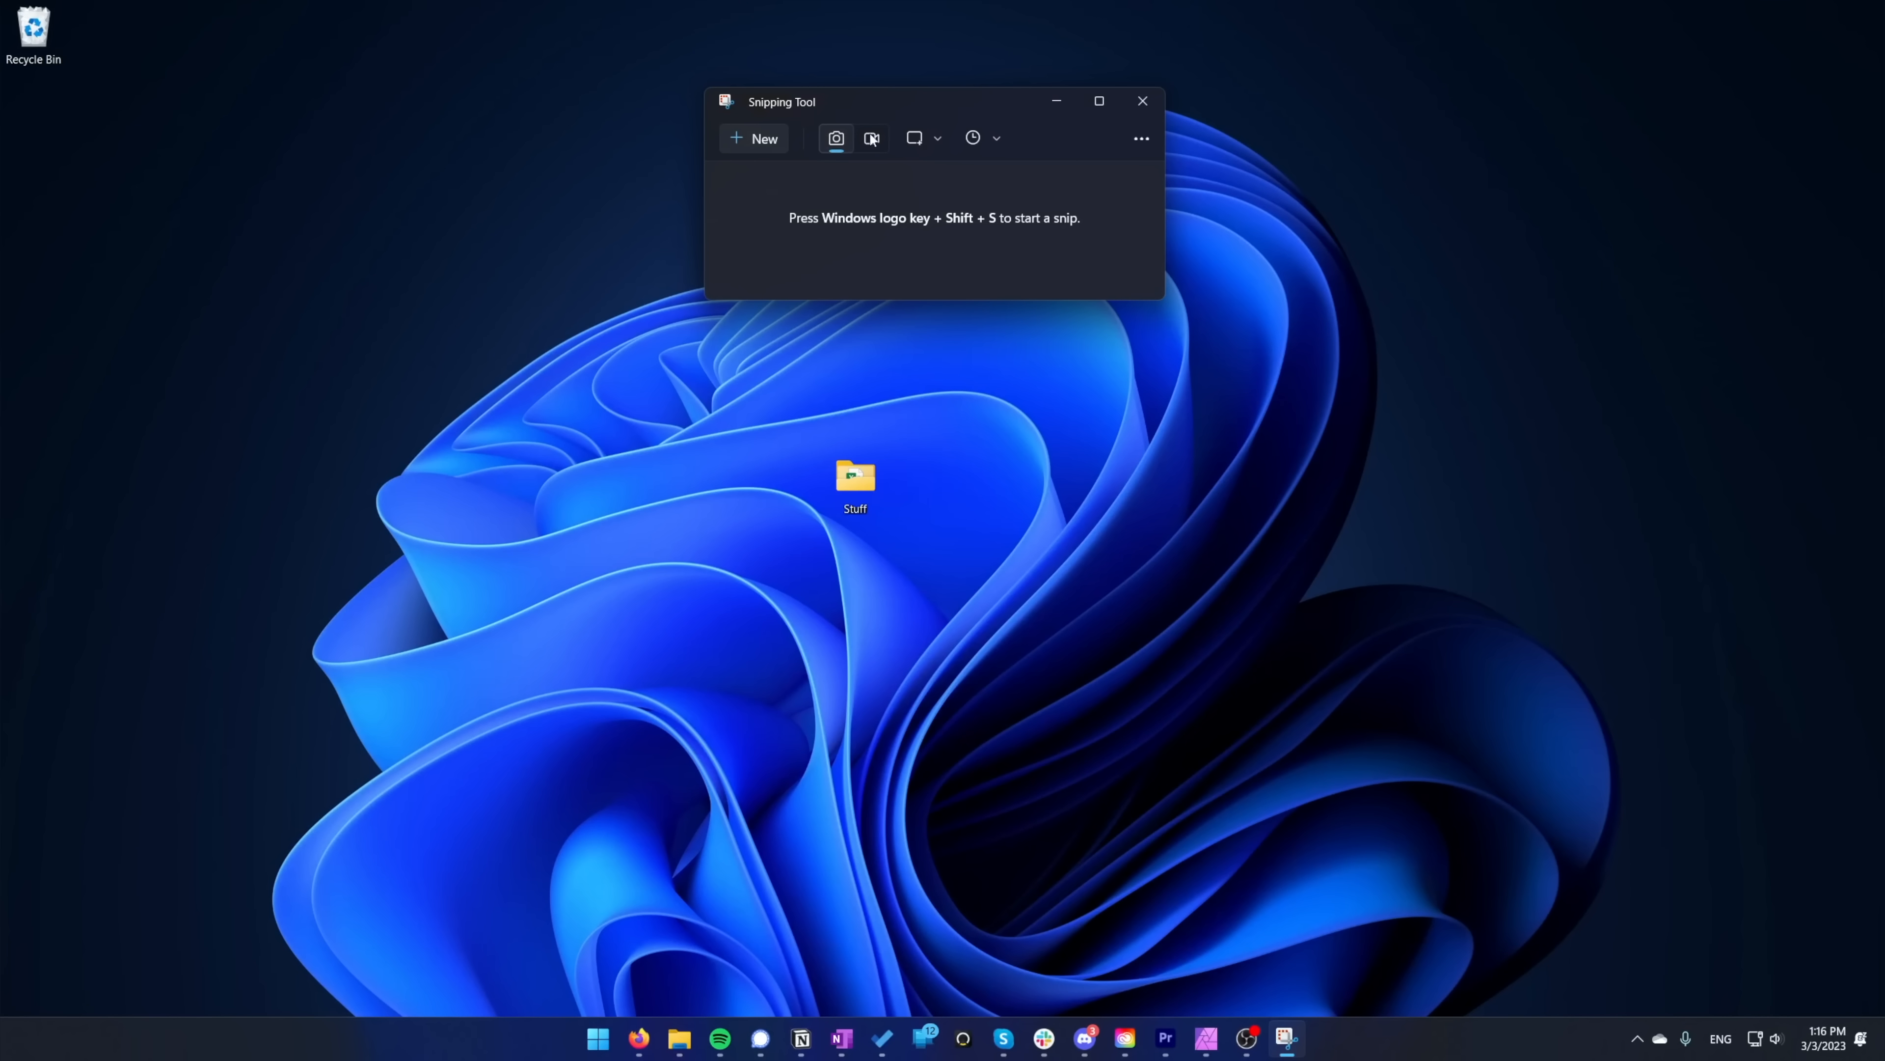
# - Close the Snipping Tool capture window and show the phone's synced photos in Phone Link
pyautogui.click(872, 137)
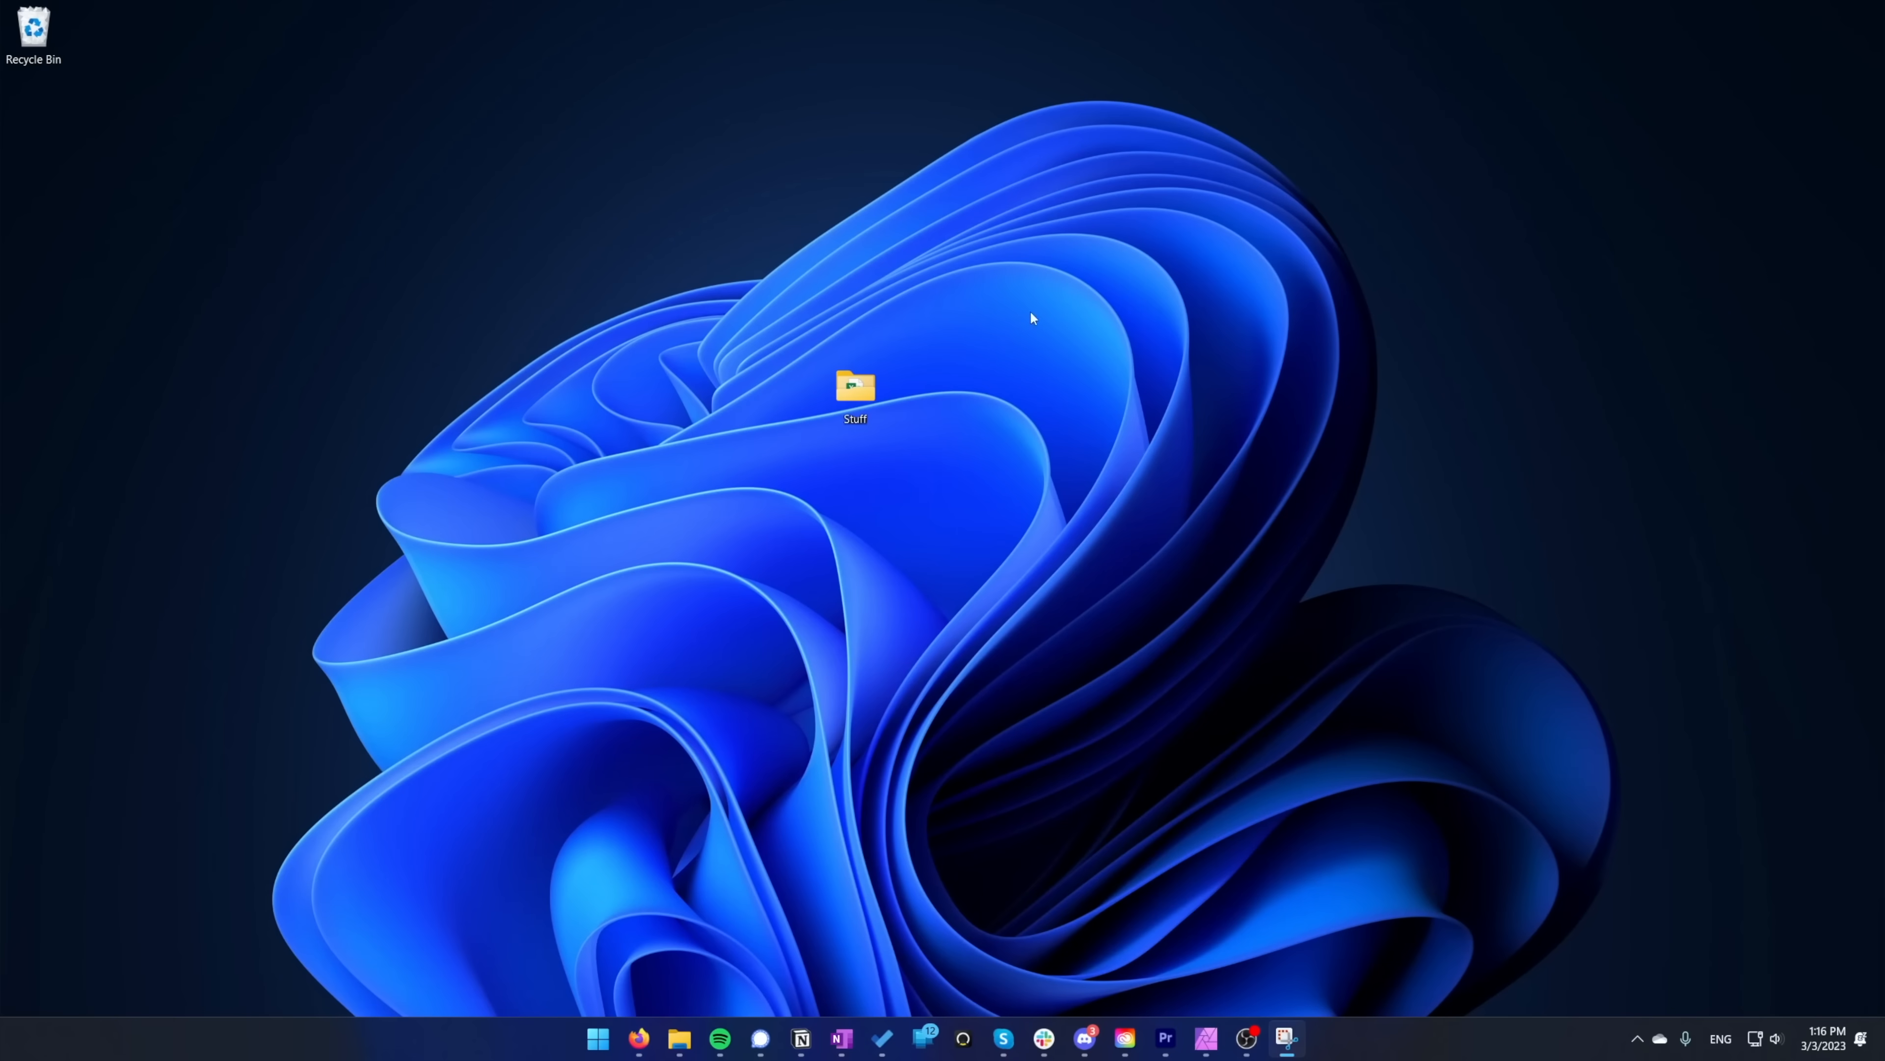
pyautogui.click(1284, 1038)
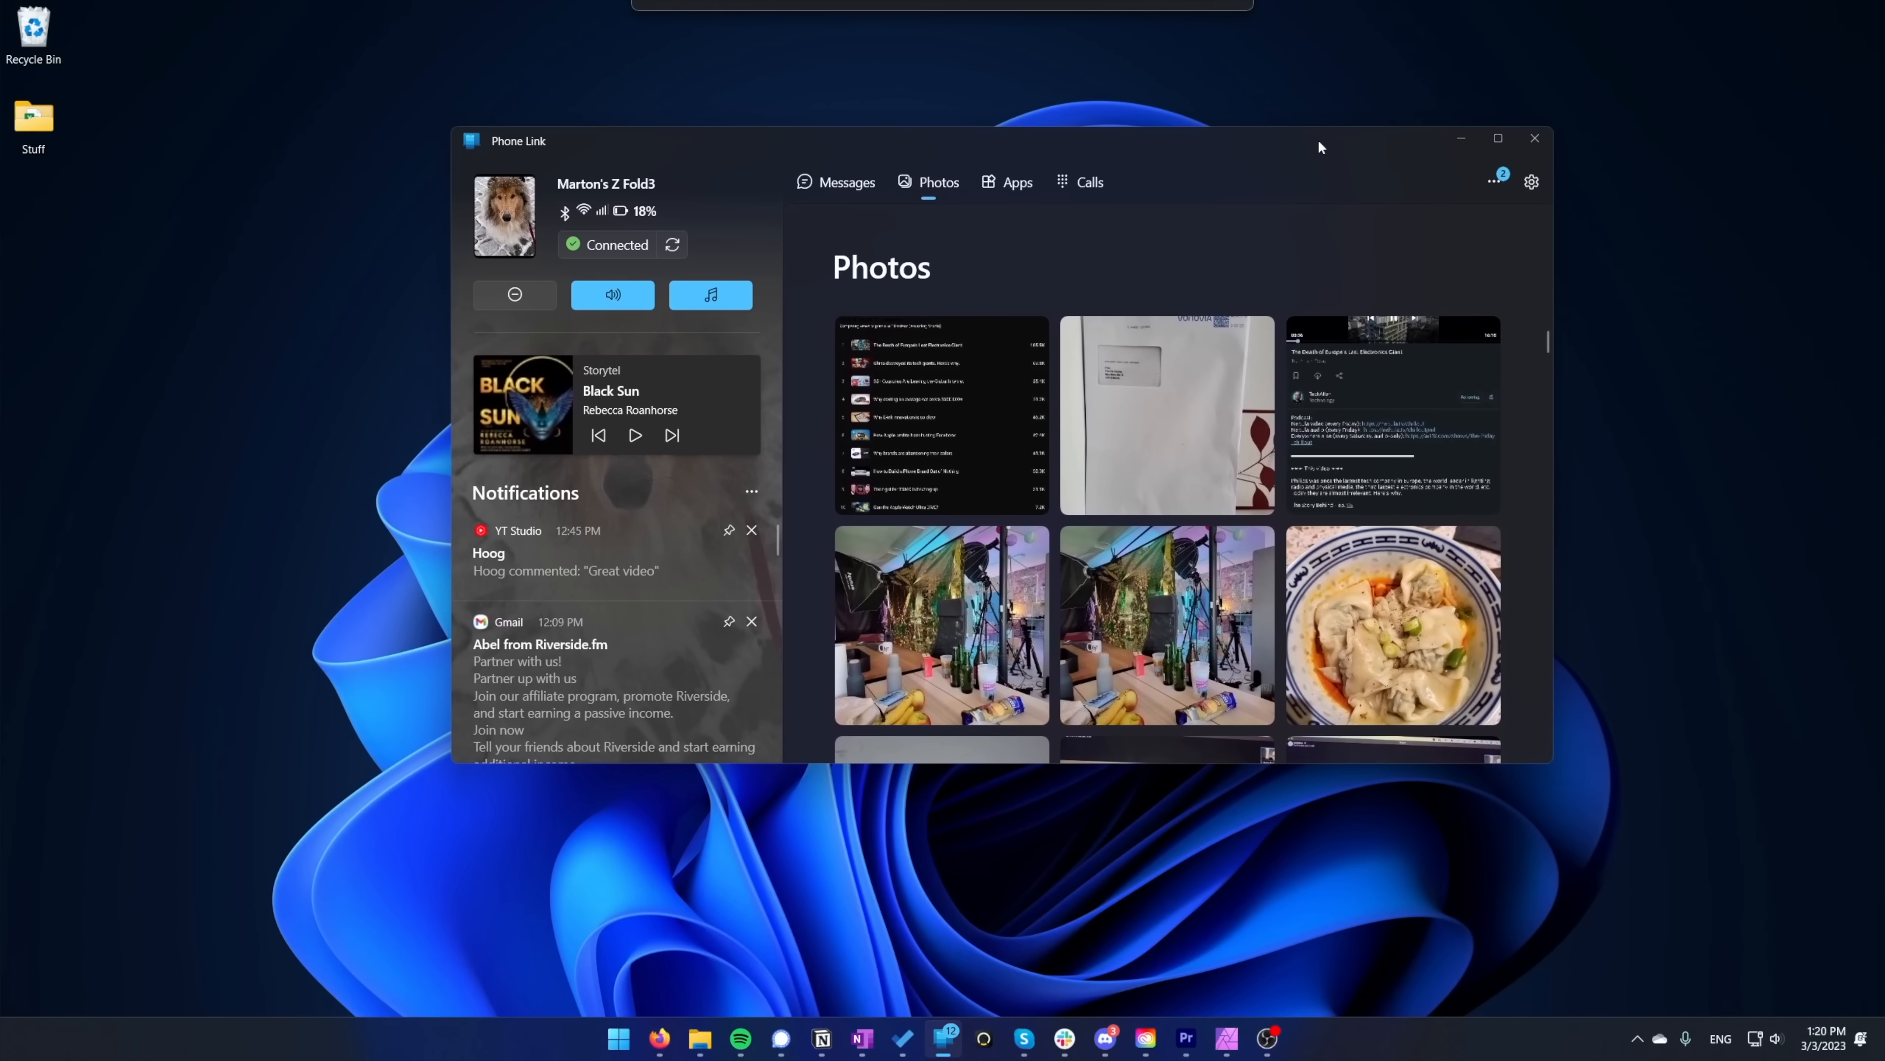
pyautogui.click(1391, 625)
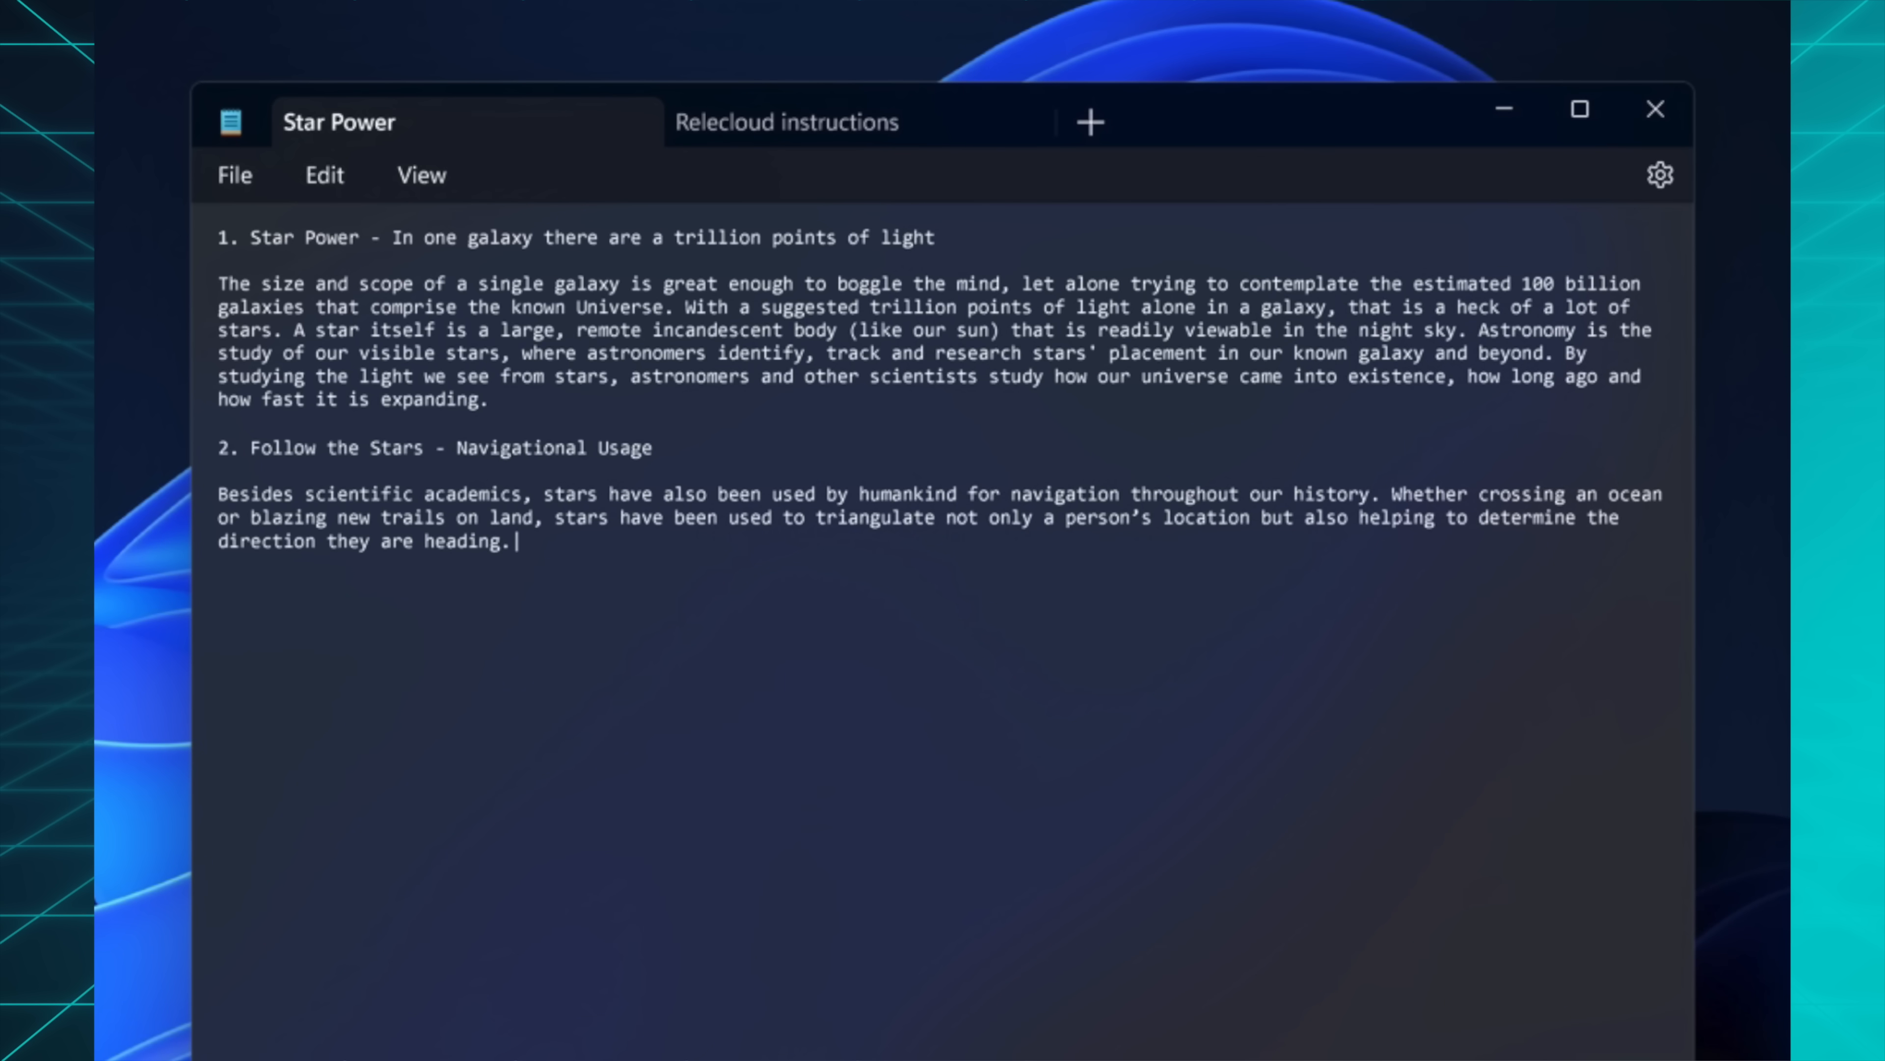
pyautogui.click(1656, 108)
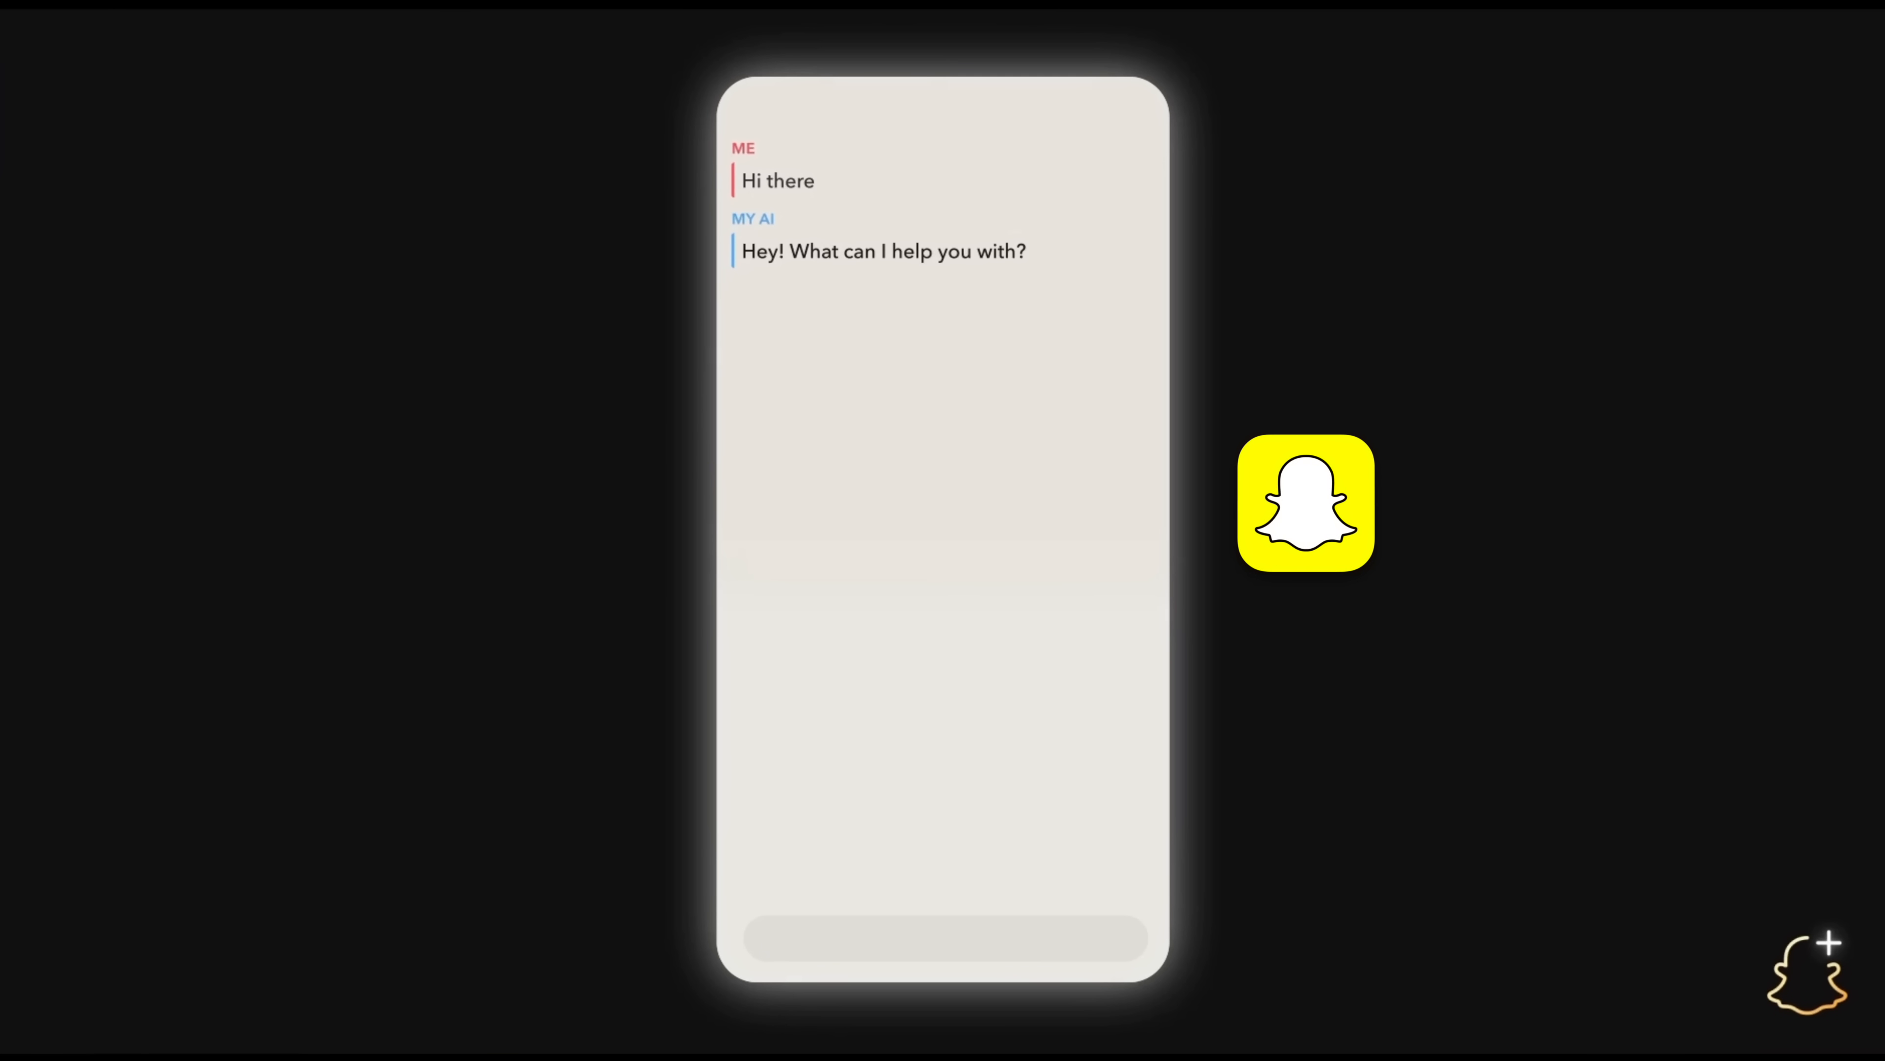
# - Enter the cheese-obsessed friend haiku prompt in the Q-Chat demo and move to the Whisper API page
pyautogui.write('Can you write me a haiku about my cheese-obsessed friend Luk')
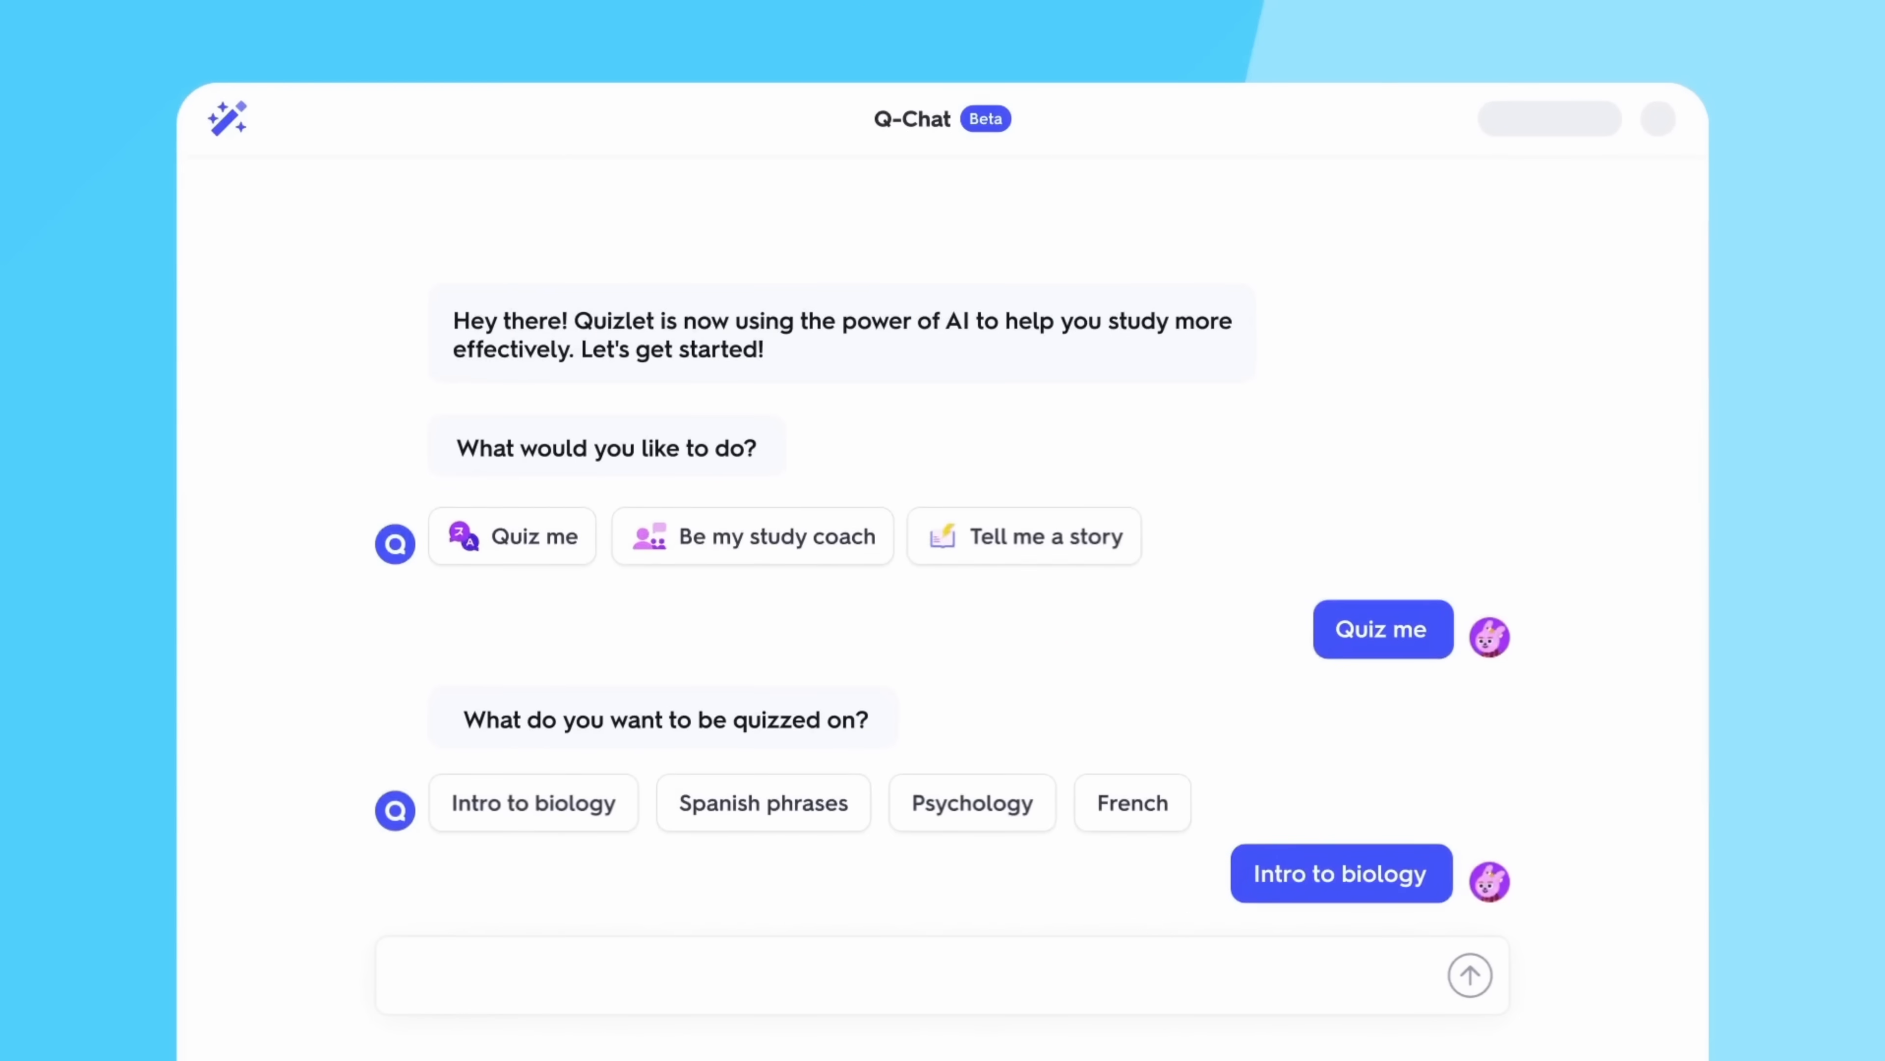
pyautogui.click(1339, 873)
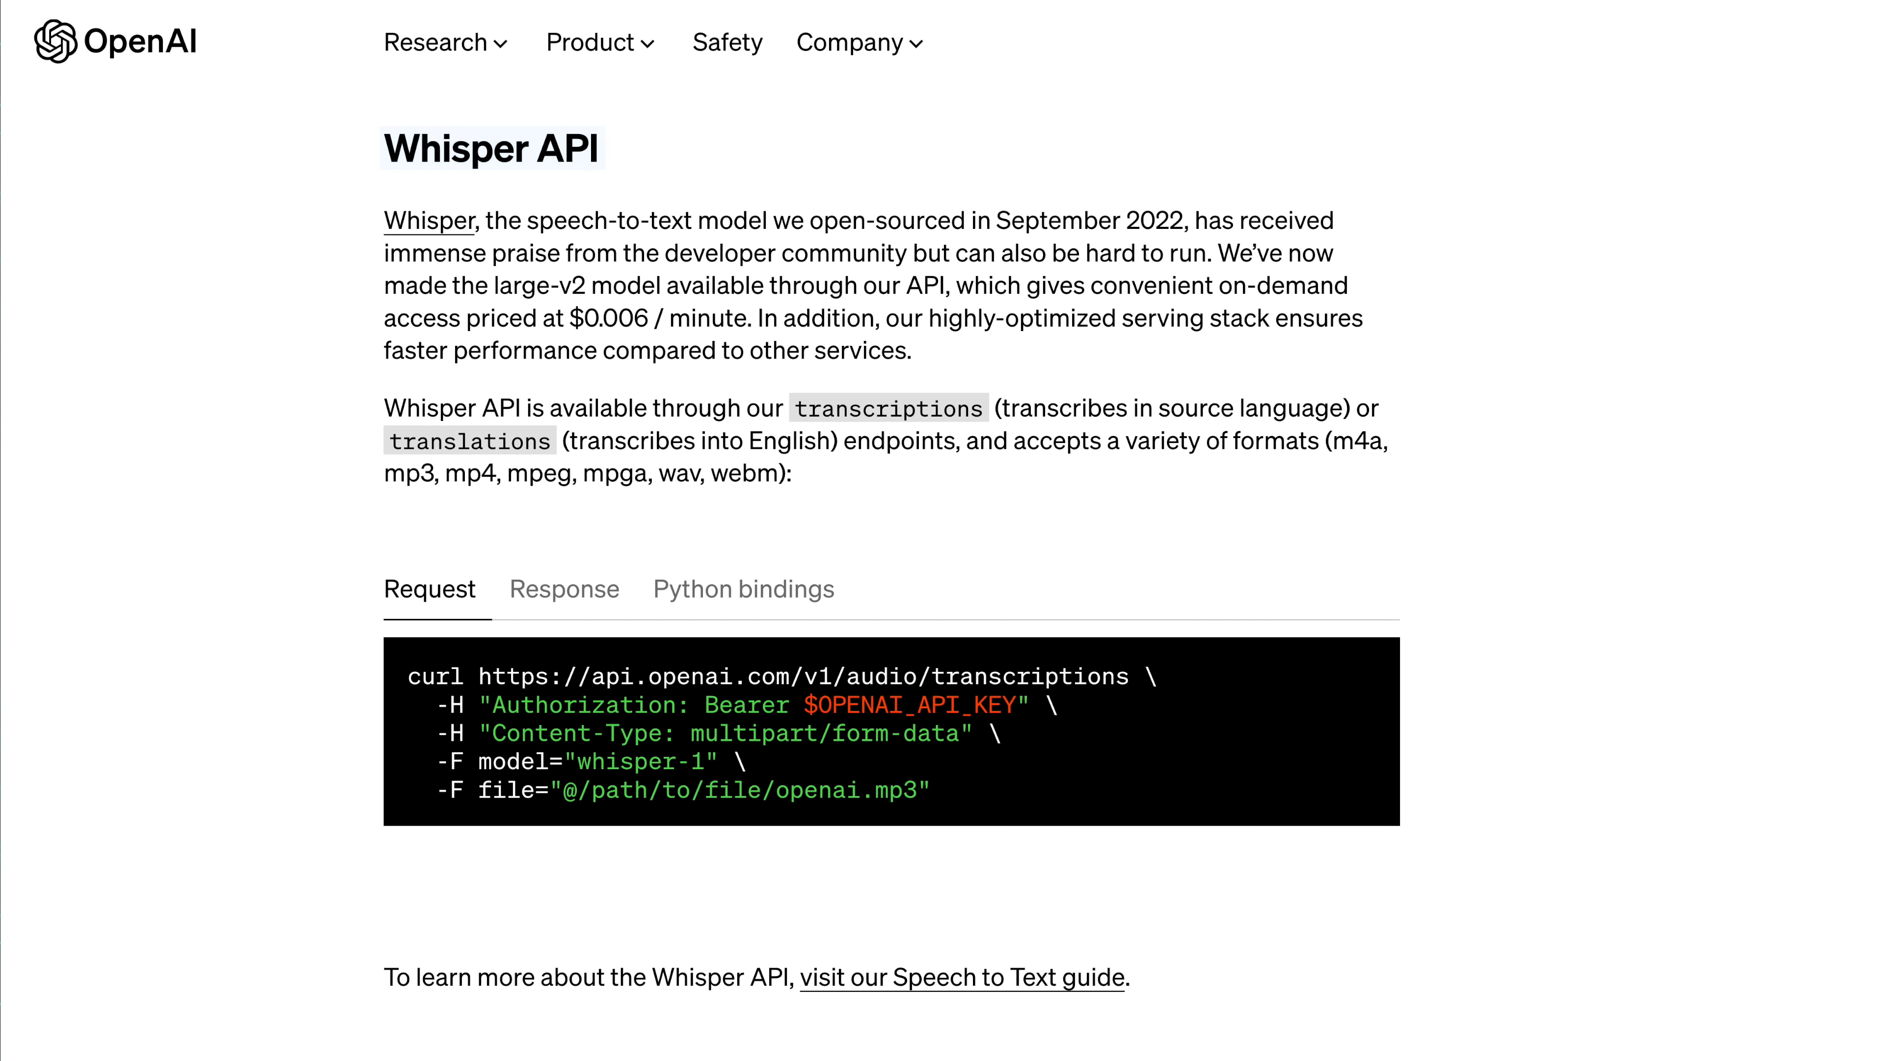
# - Bring up the Ars Technica article on Microsoft's image-understanding AI model
pyautogui.moveTo(529, 220); pyautogui.dragTo(767, 220)
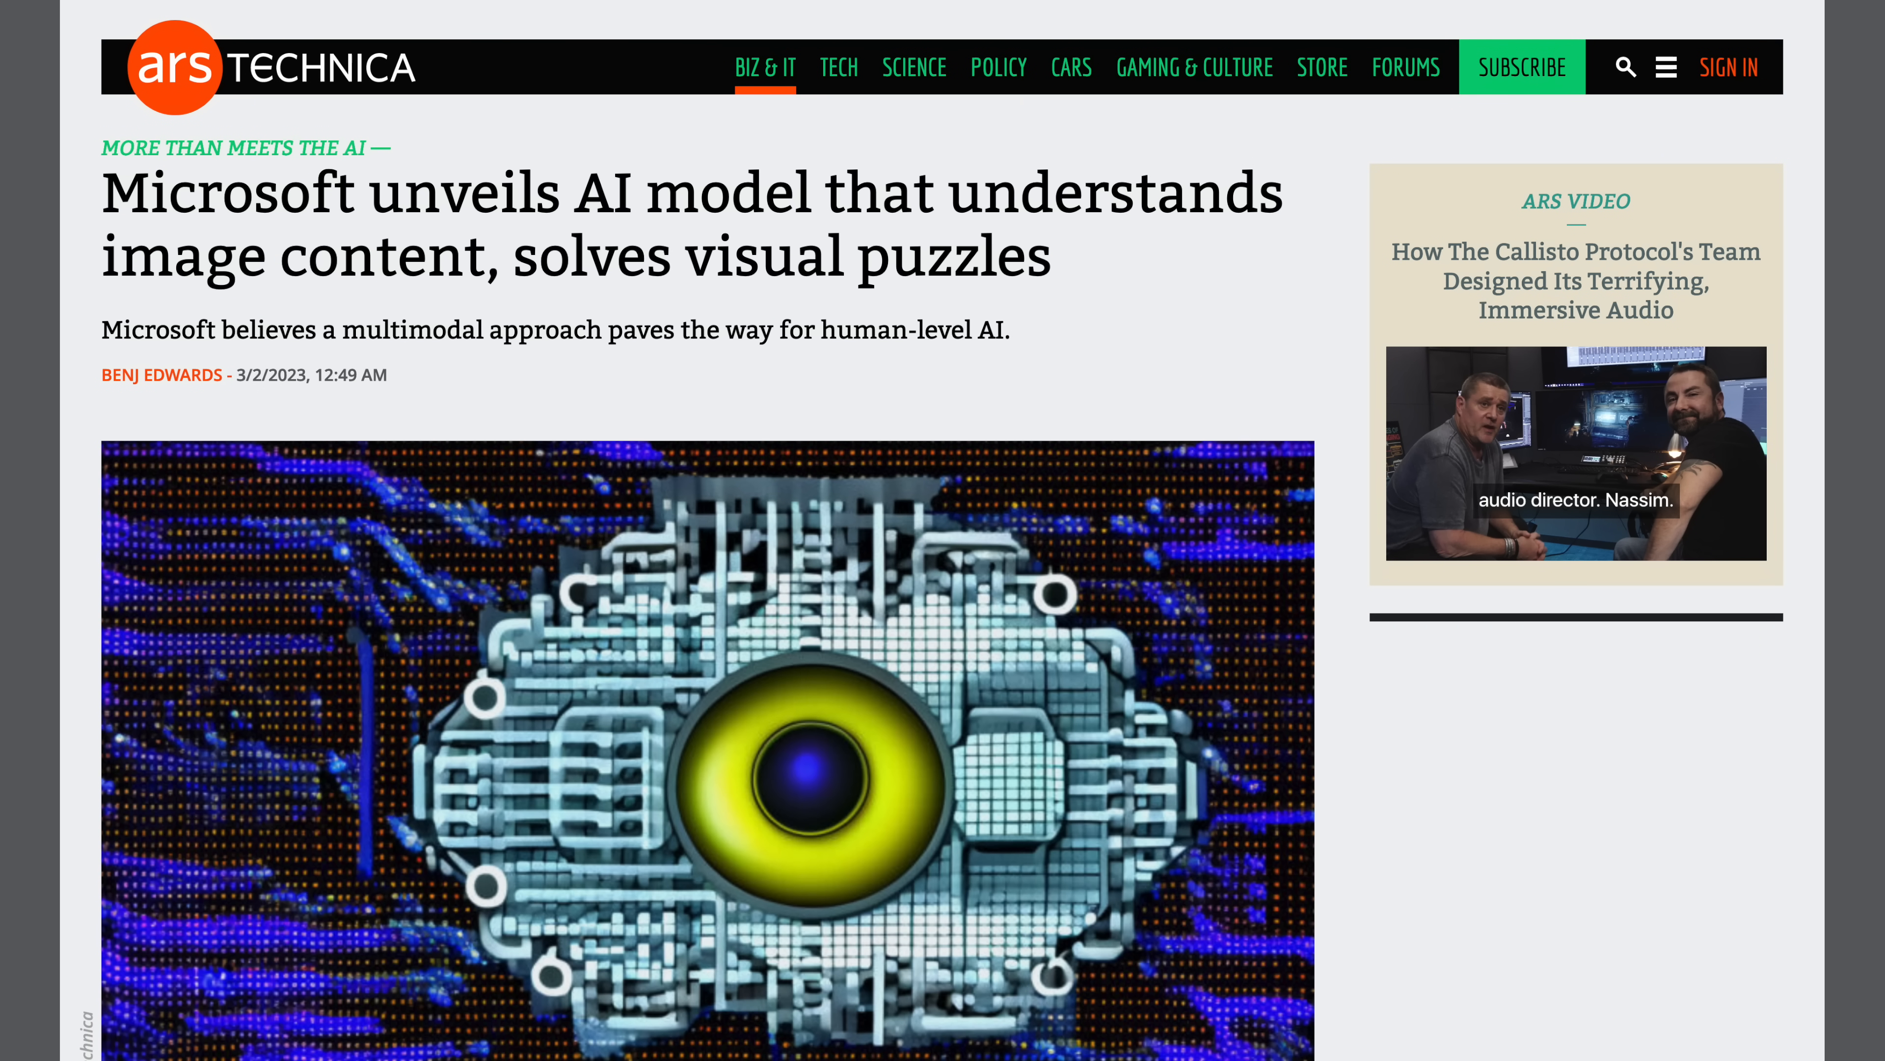
pyautogui.scroll(-3)
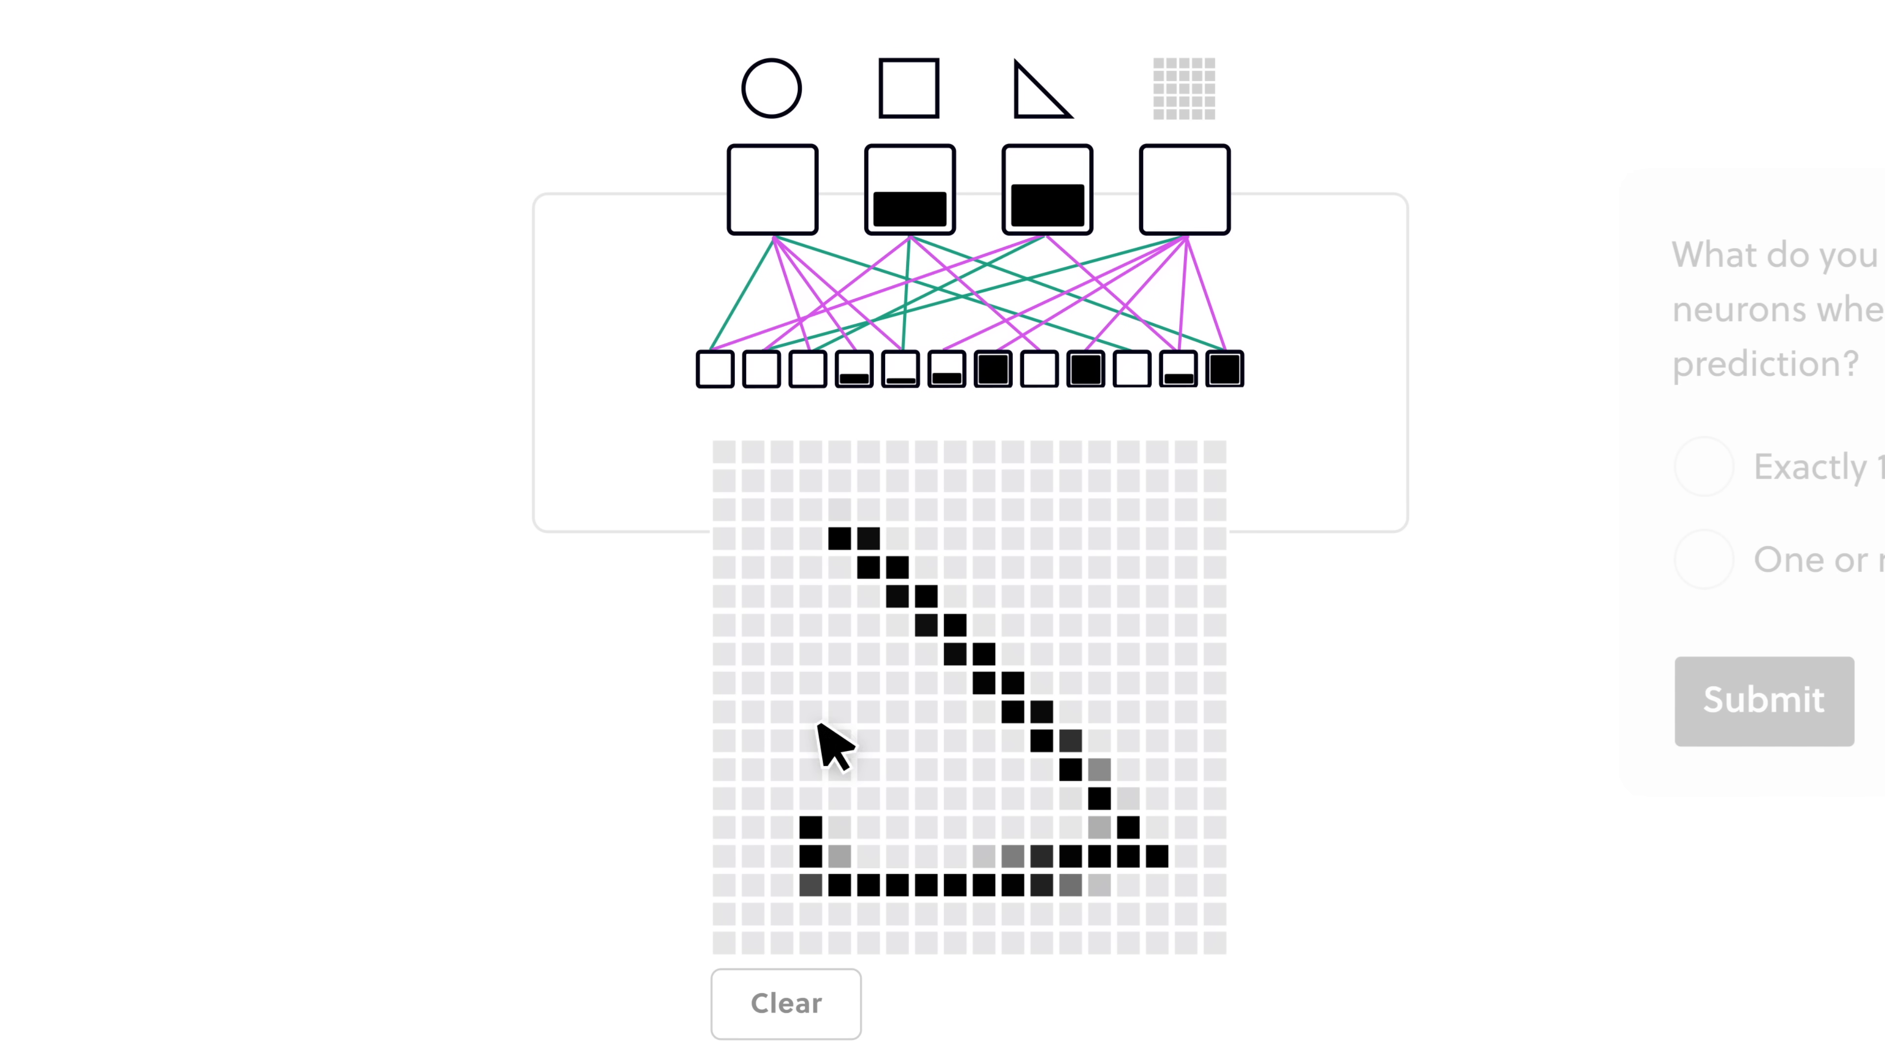
# - Submit 'One or more HL neurons are activated' and start the Uniform Probabilities lesson
pyautogui.click(1704, 558)
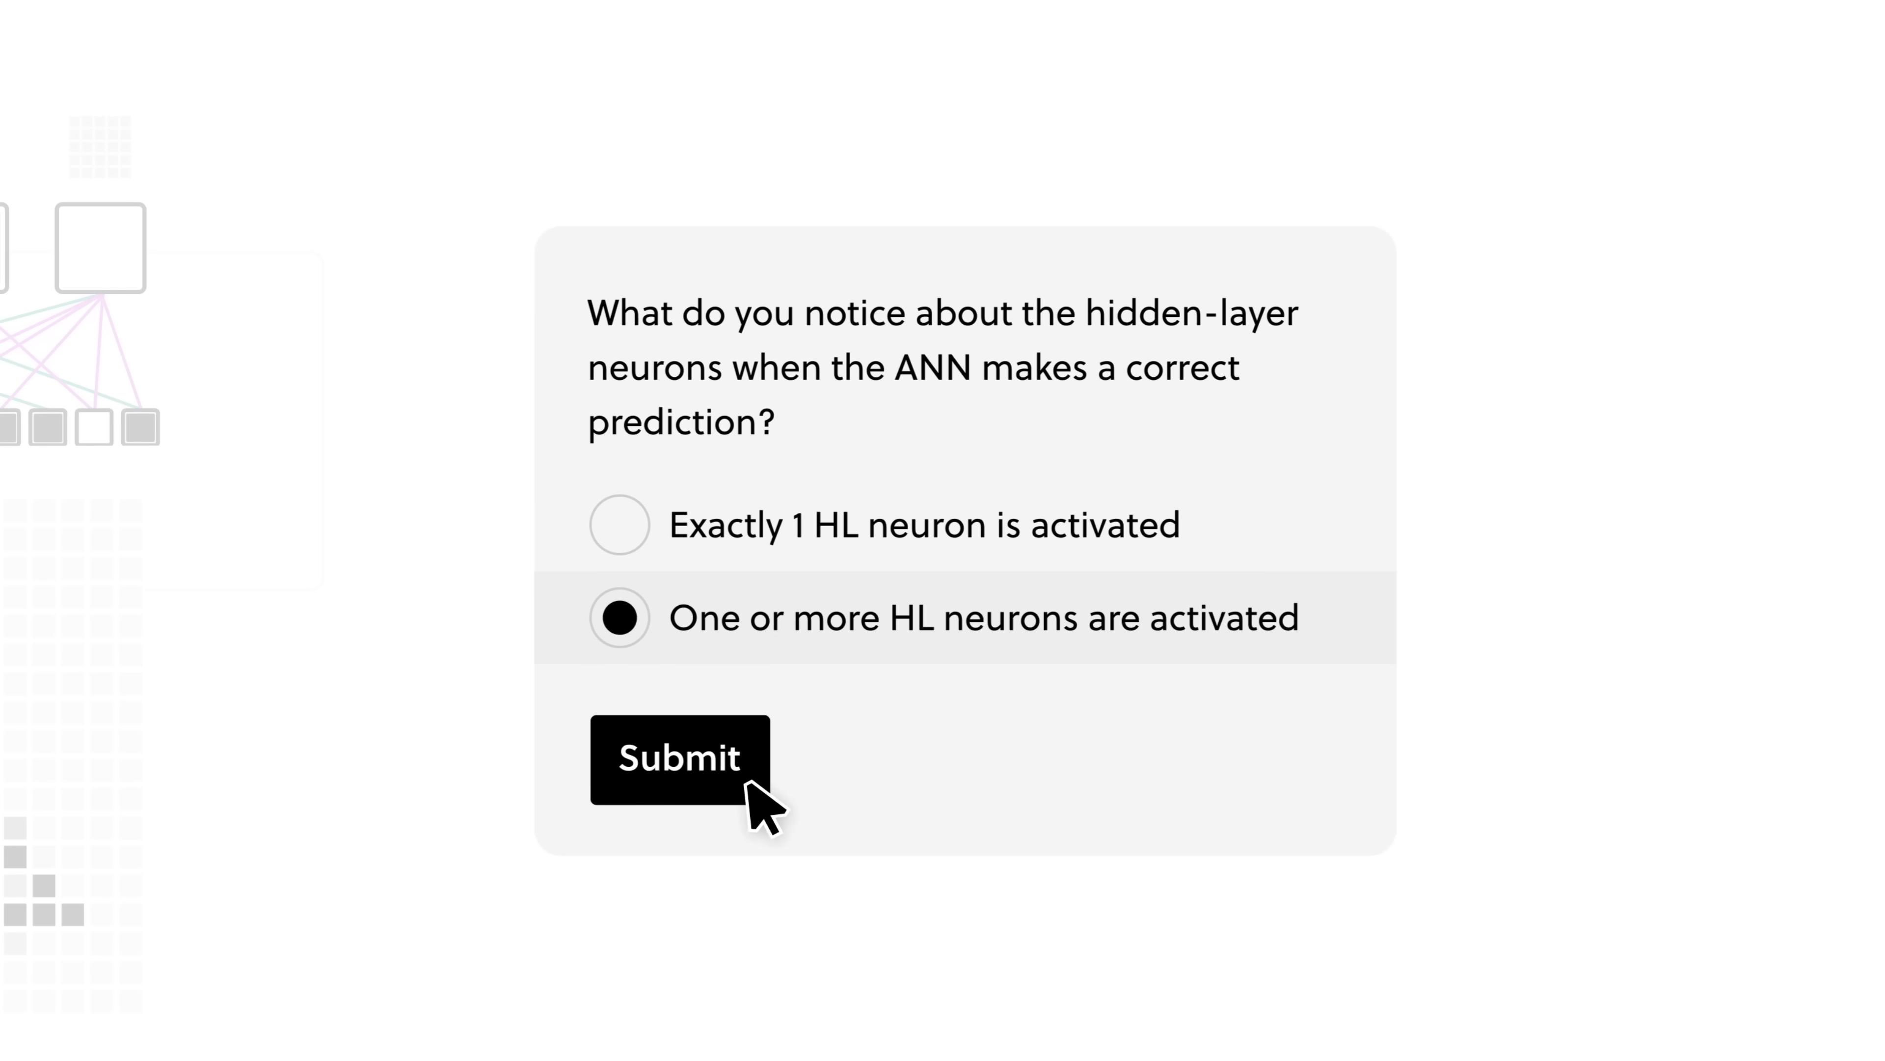
pyautogui.click(680, 757)
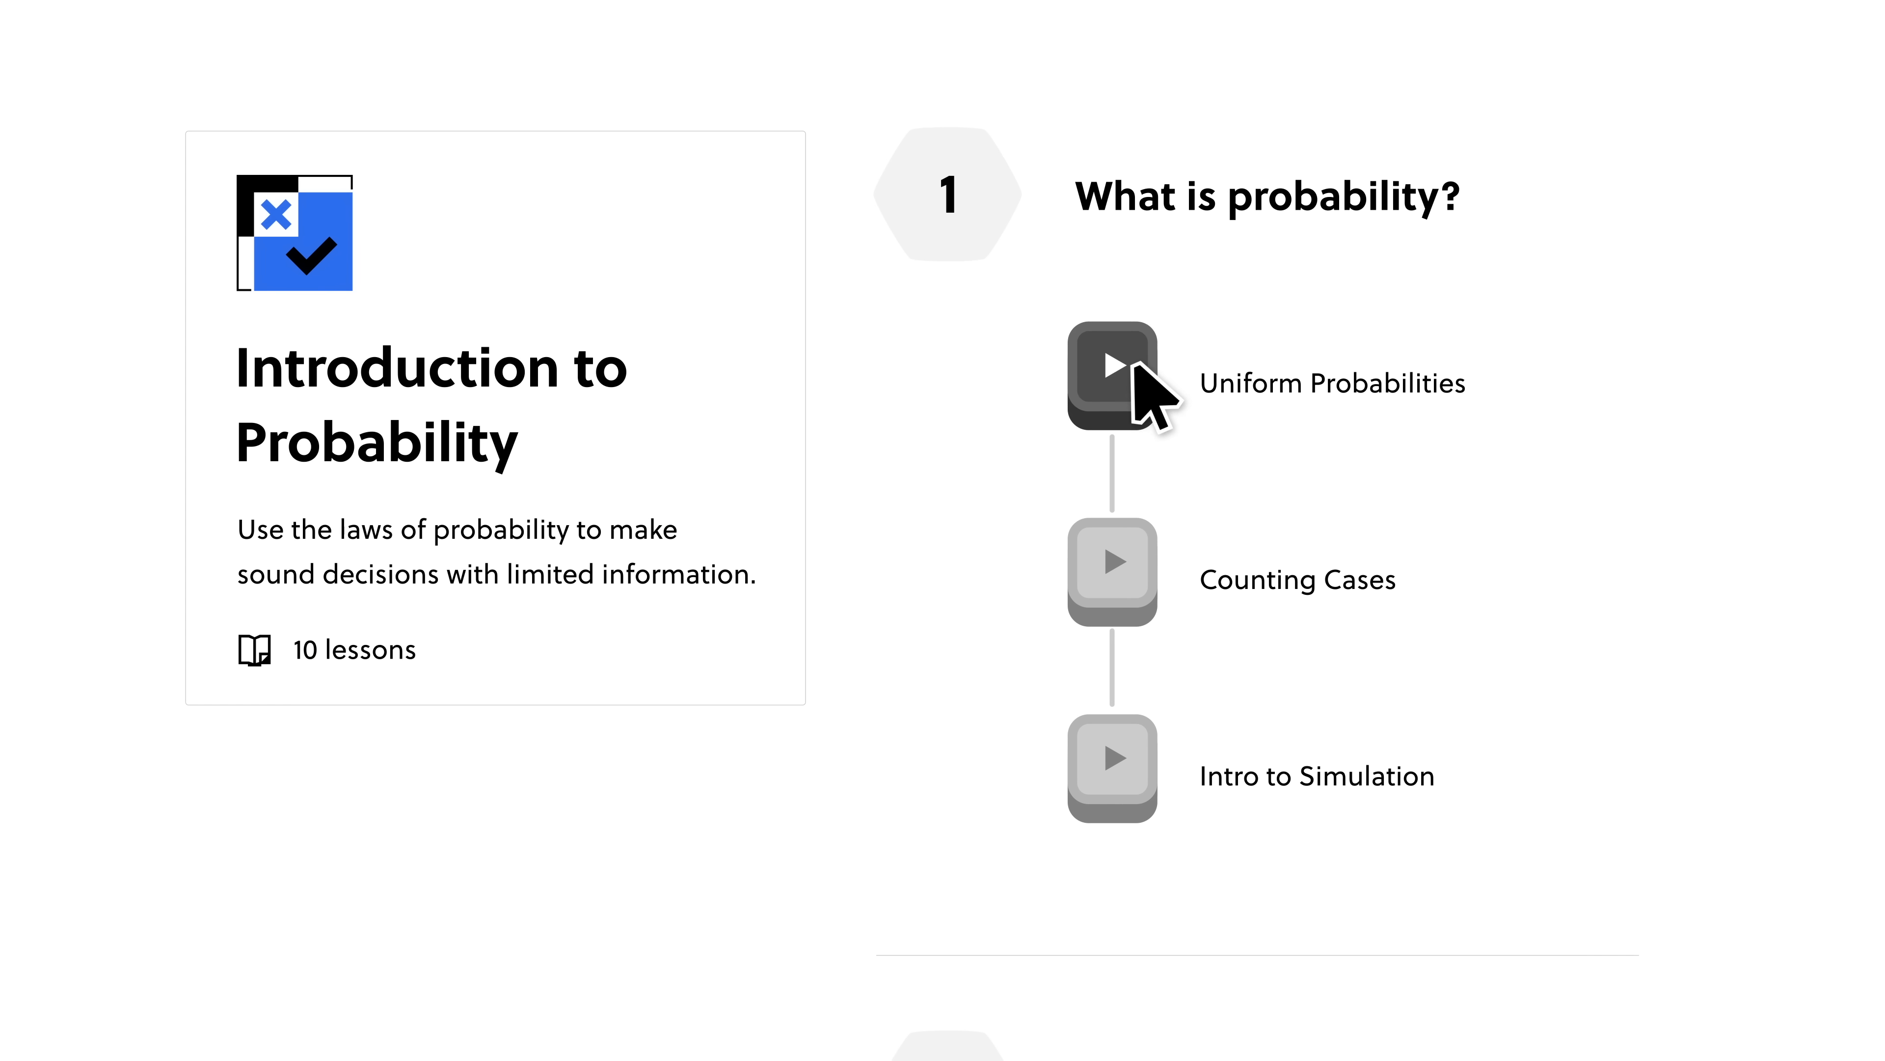
pyautogui.click(1110, 374)
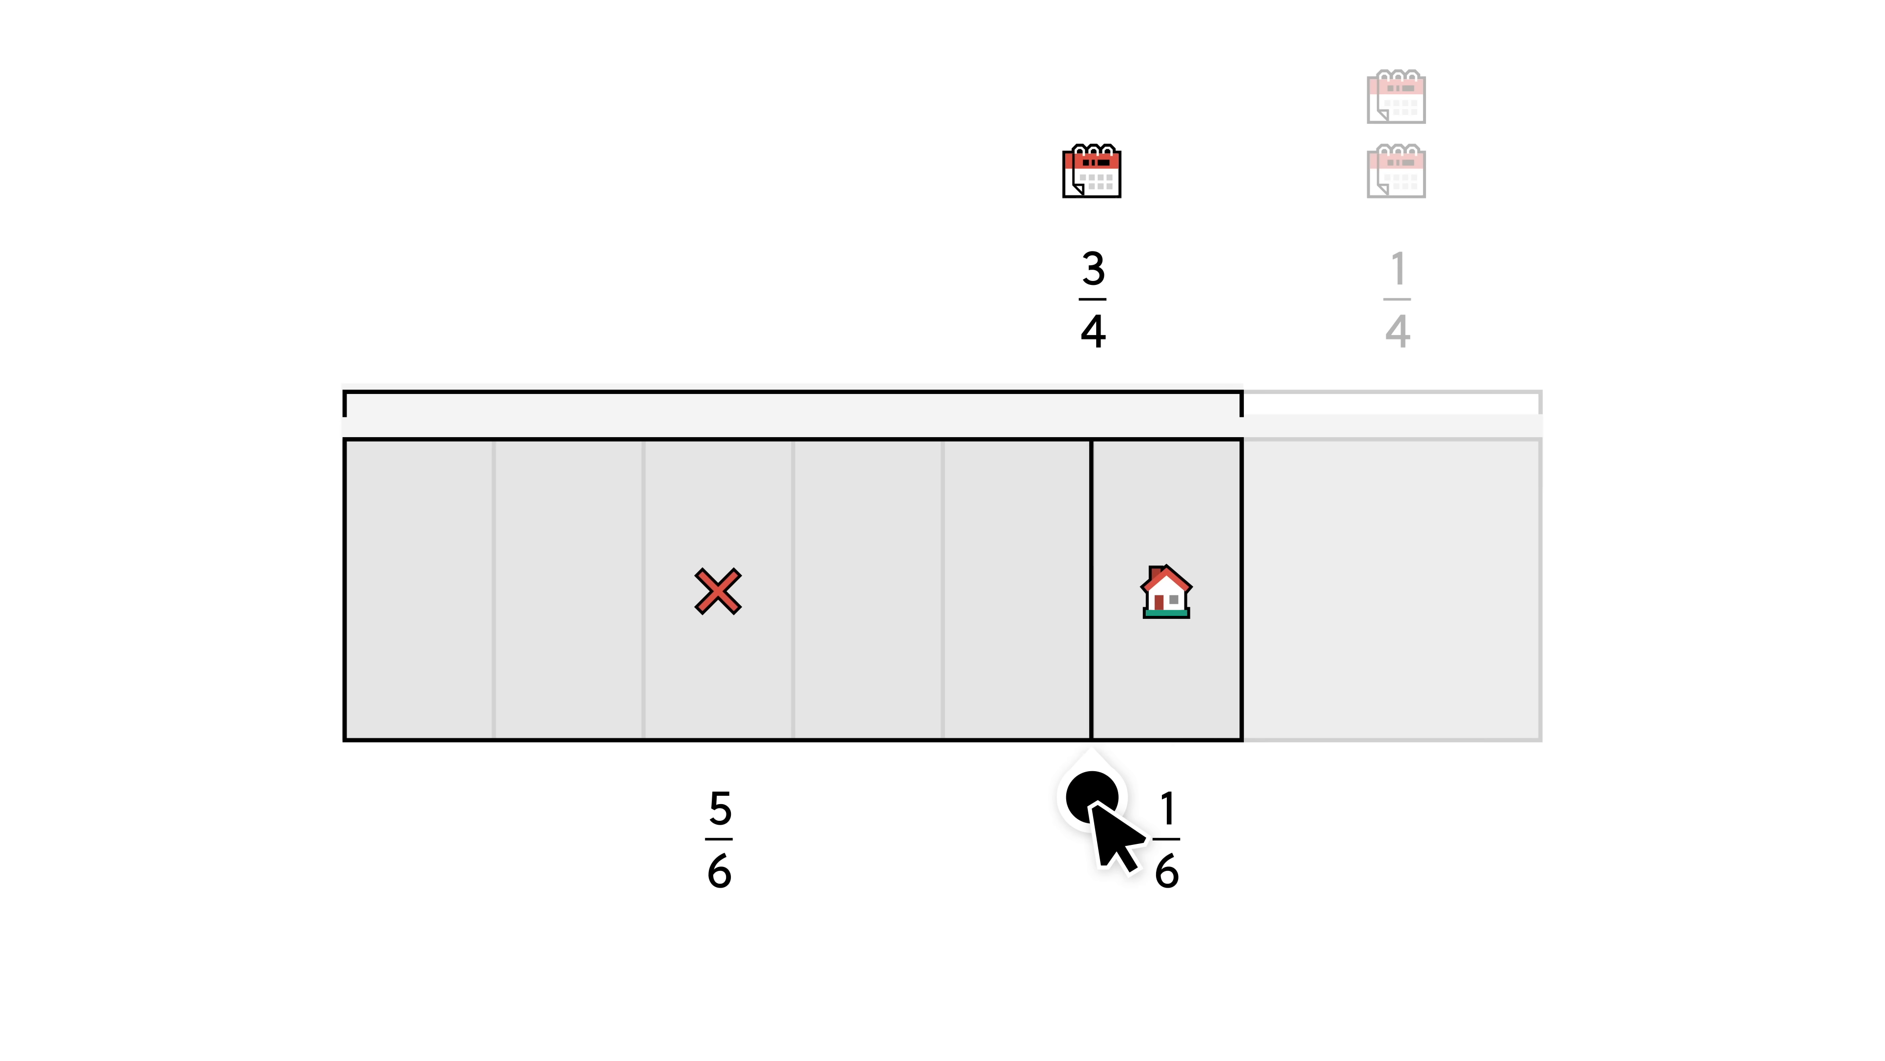